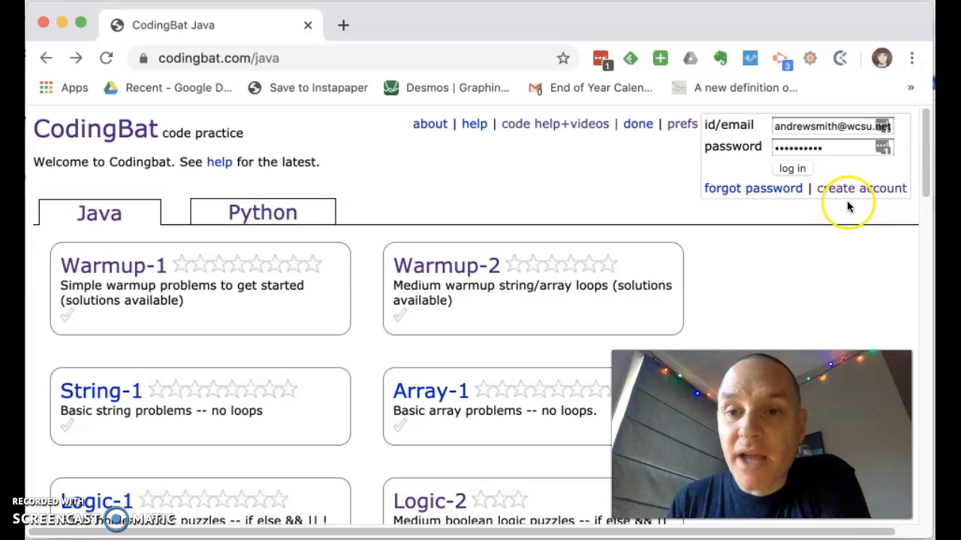
mouse_move(882, 188)
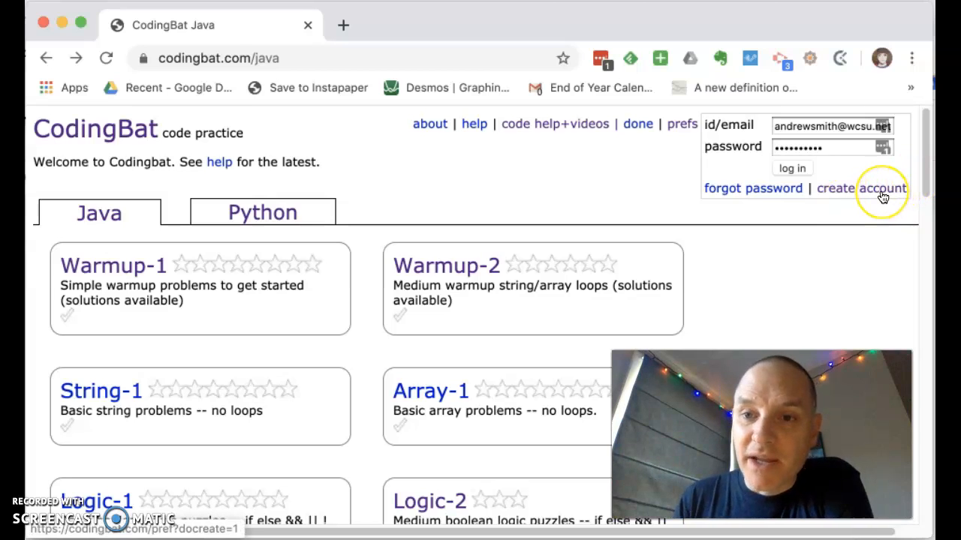
mouse_move(867, 227)
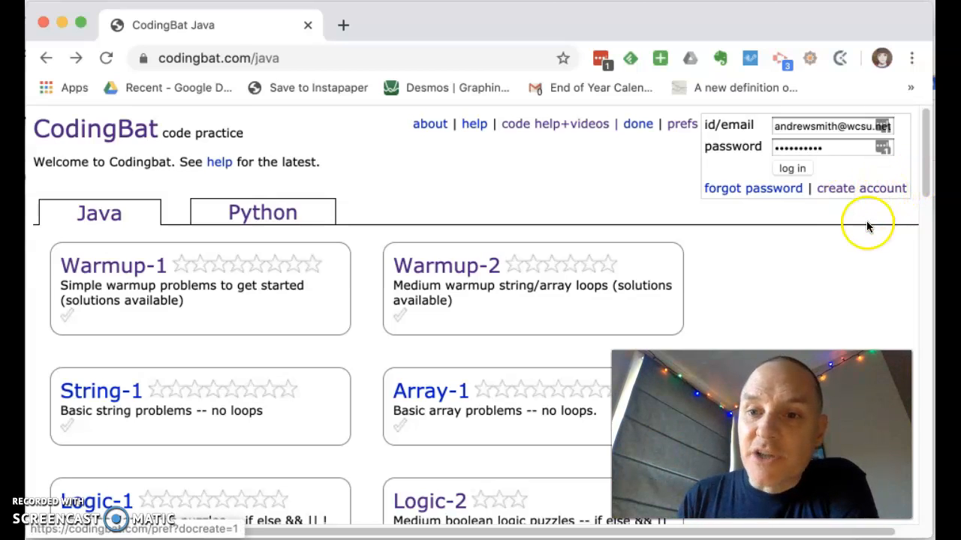
- Log in to CodingBat with the entered id/email and password
click(861, 189)
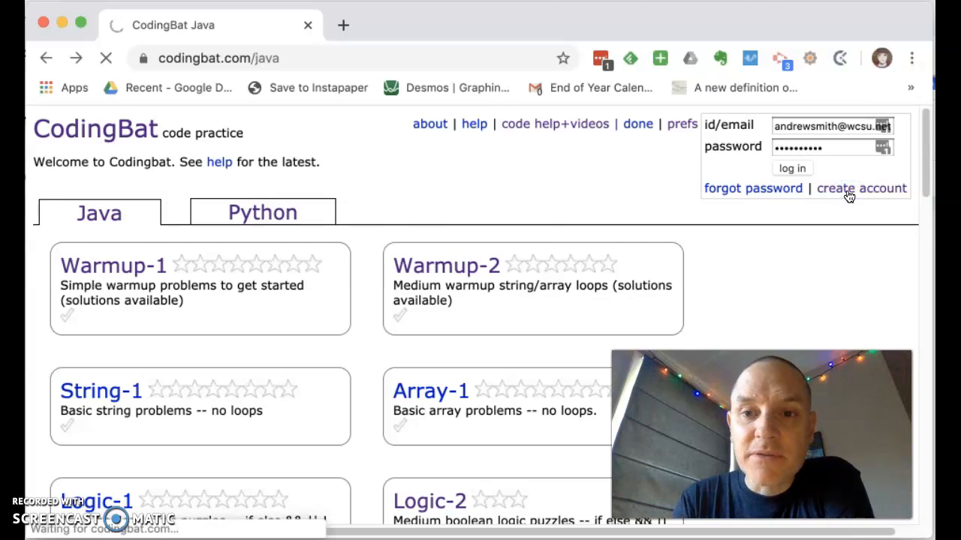
click(861, 189)
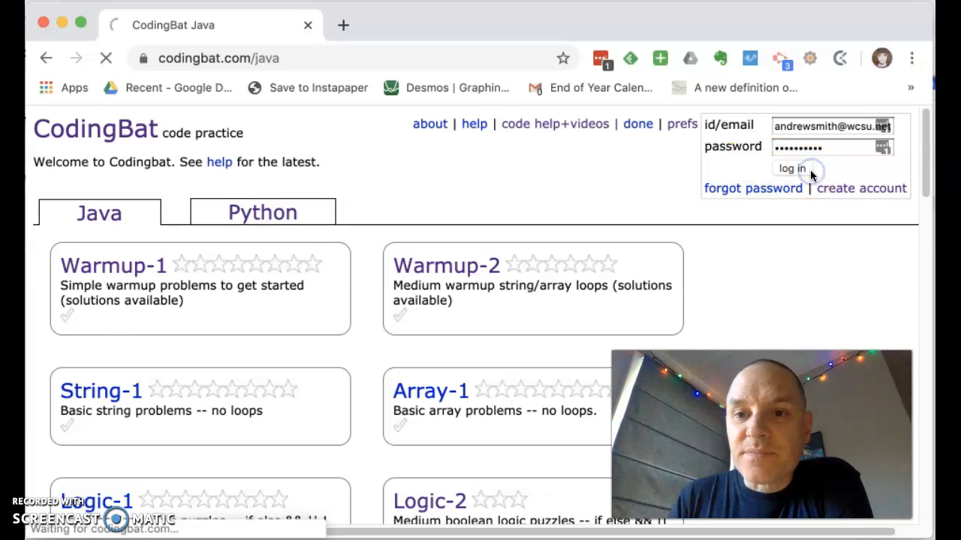
click(790, 168)
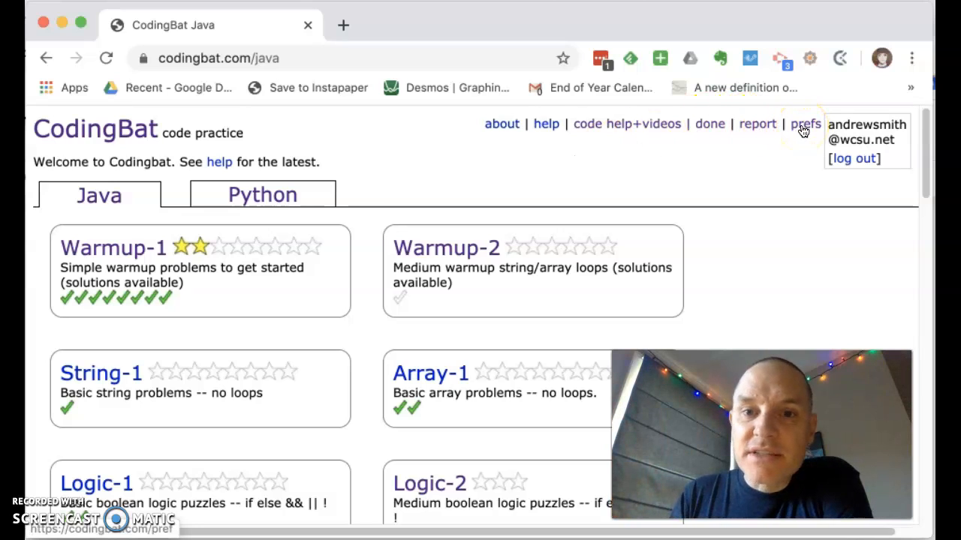
click(804, 124)
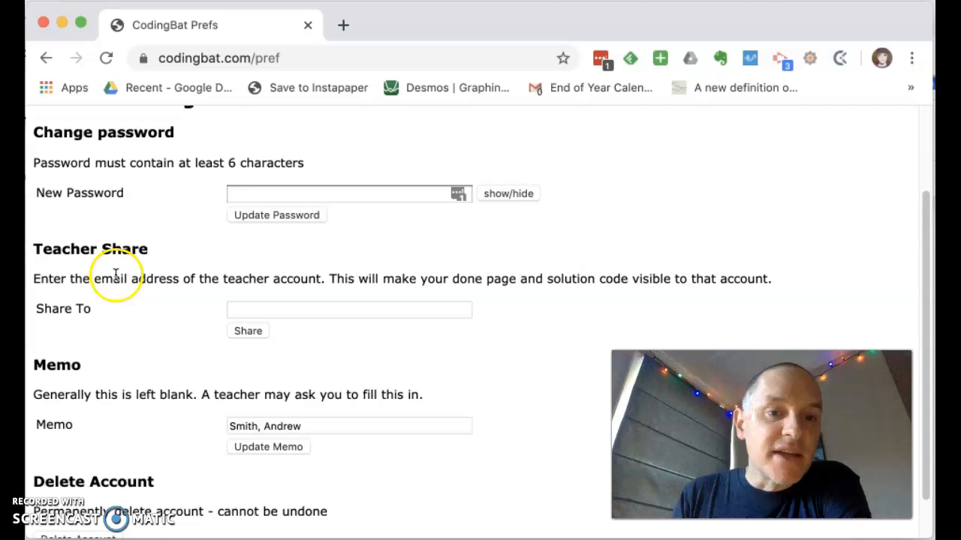
click(348, 309)
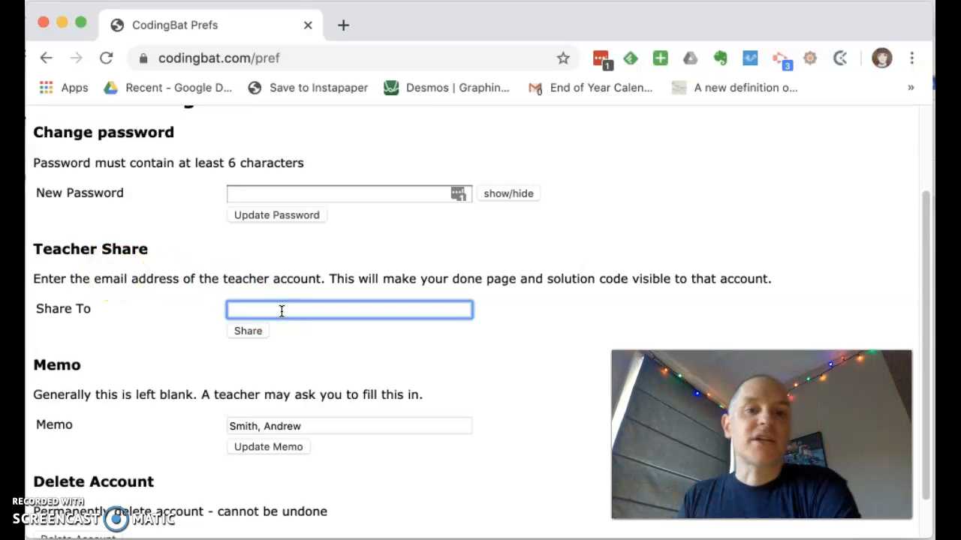
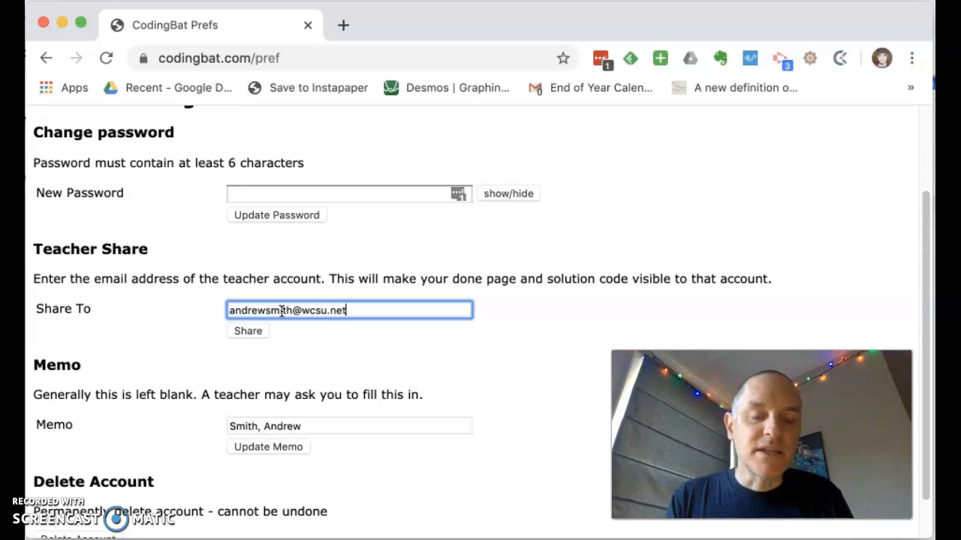
click(247, 331)
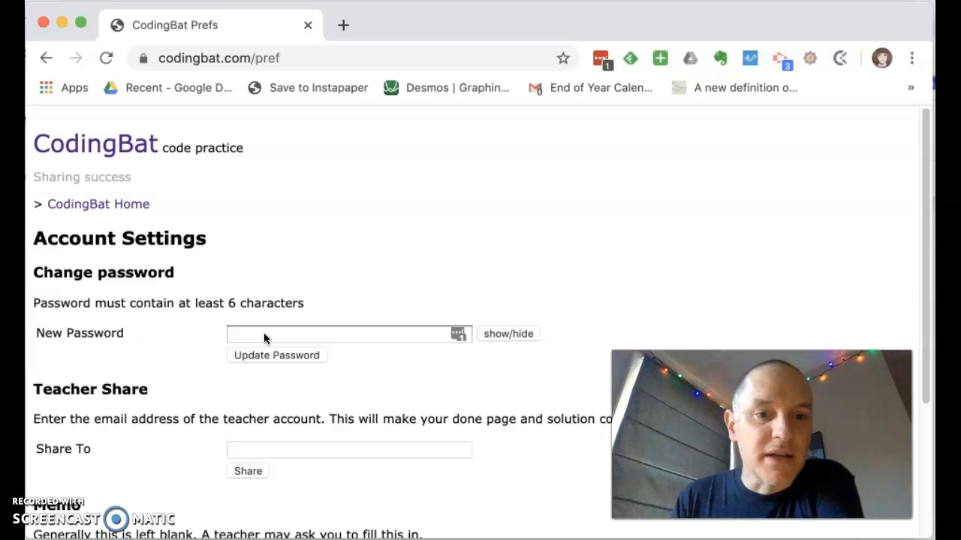
- Update the memo with the student's 'last, first' name
scroll(down, 3)
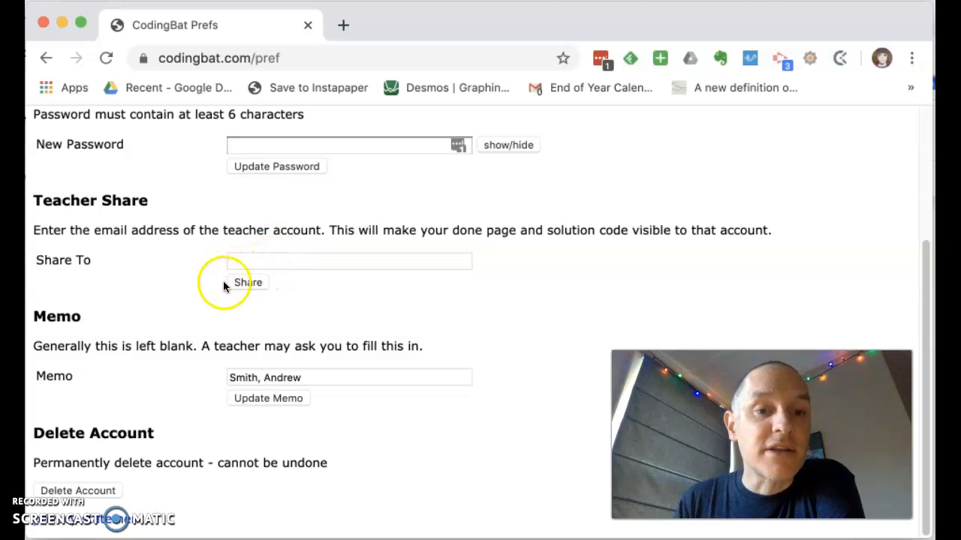
mouse_move(156, 262)
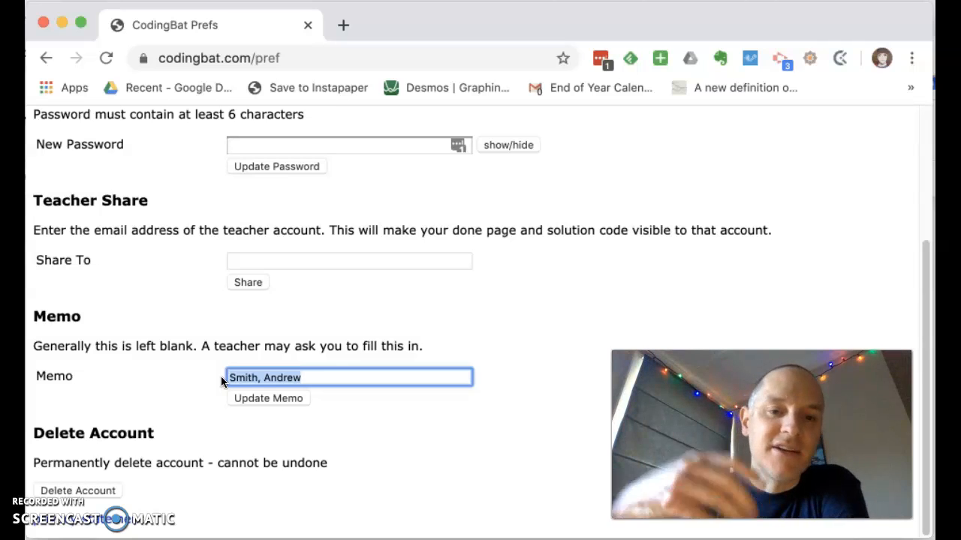
click(268, 398)
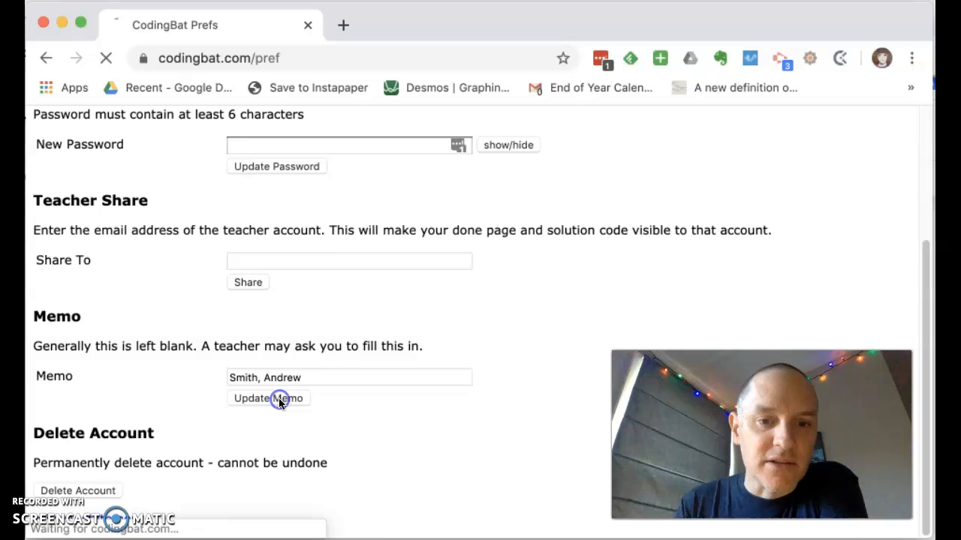